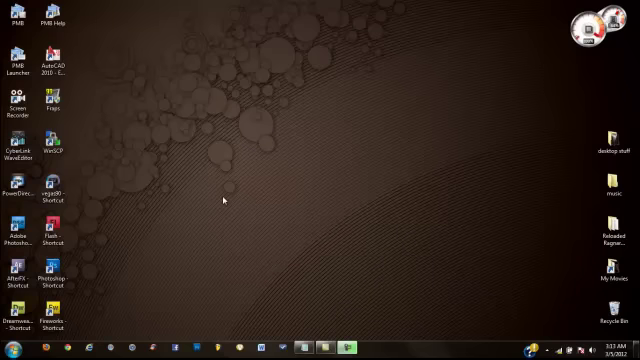
mouse_move(95, 65)
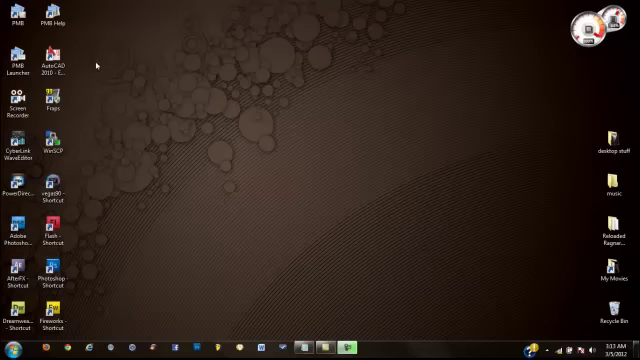
mouse_move(237, 257)
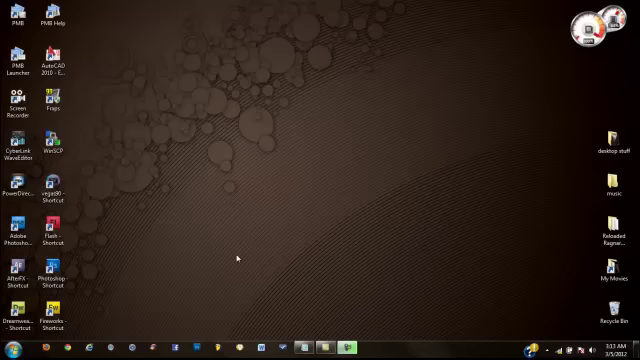
mouse_move(88, 53)
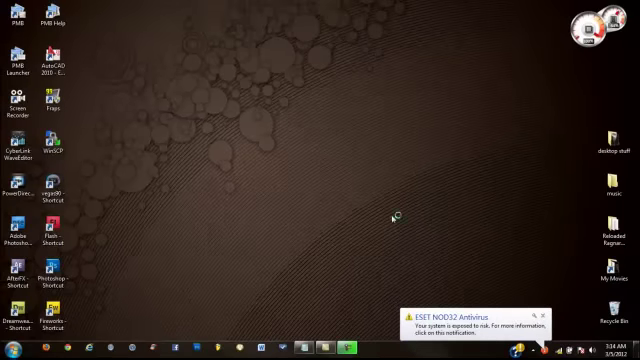
mouse_move(190, 58)
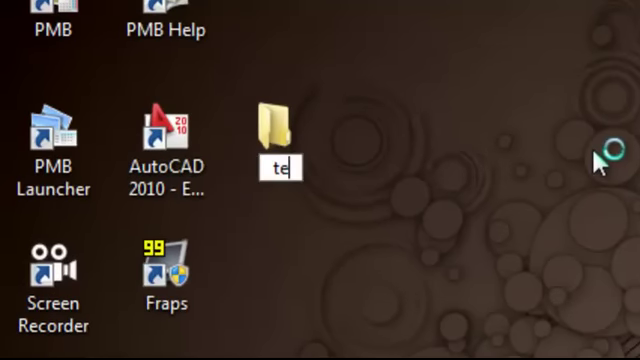
Name the new desktop folder 'test'
type("st")
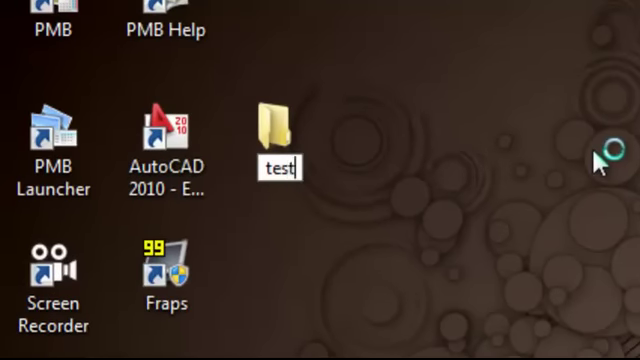
mouse_move(588, 165)
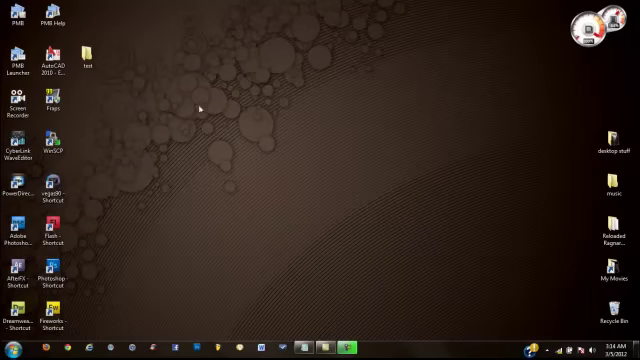
mouse_move(133, 97)
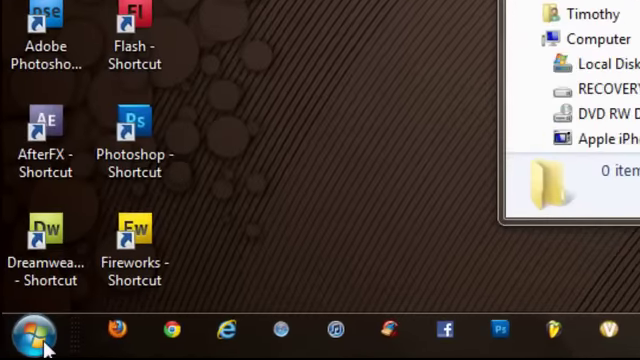
Paste the folder-locker batch script into a new Notepad document
left_click(25, 331)
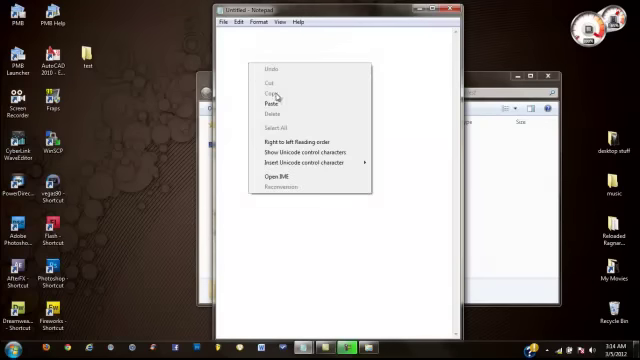
left_click(268, 100)
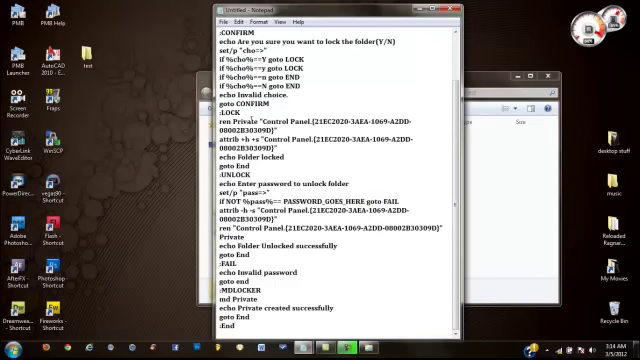
scroll("up", 3)
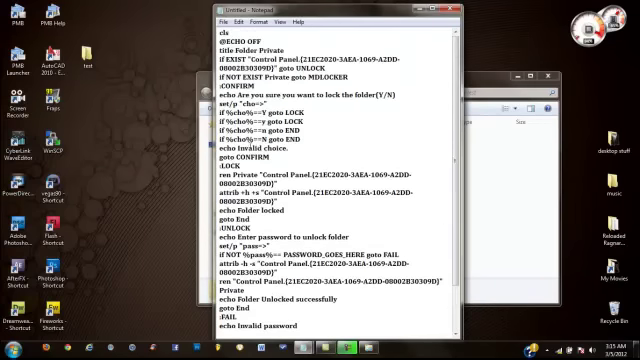
scroll("down", 3)
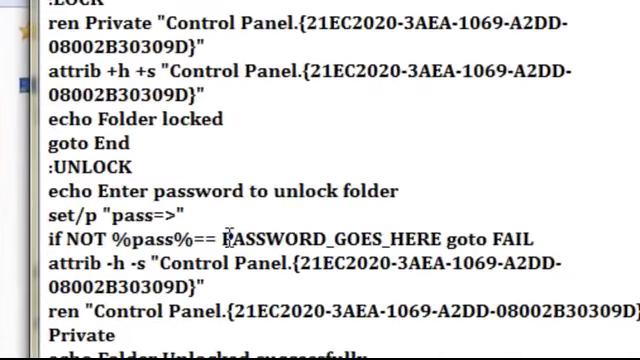
double_click(255, 238)
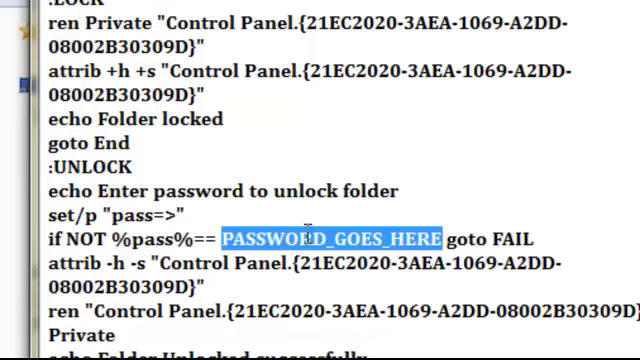
key("Delete")
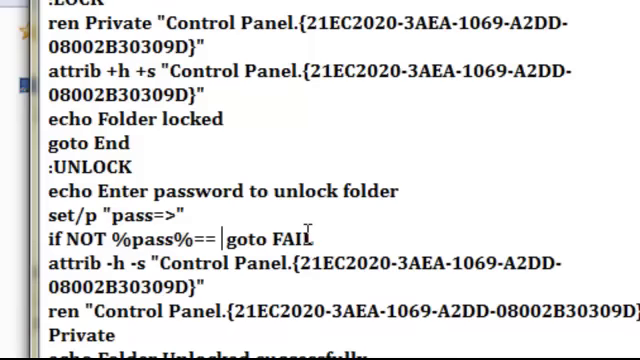
type("password")
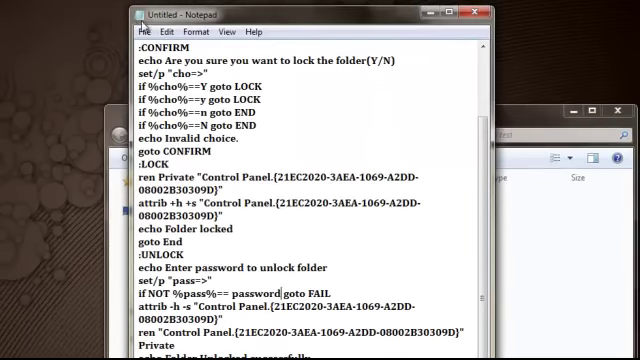
Save the script as 'test loader.bat' in the desktop test folder
left_click(148, 31)
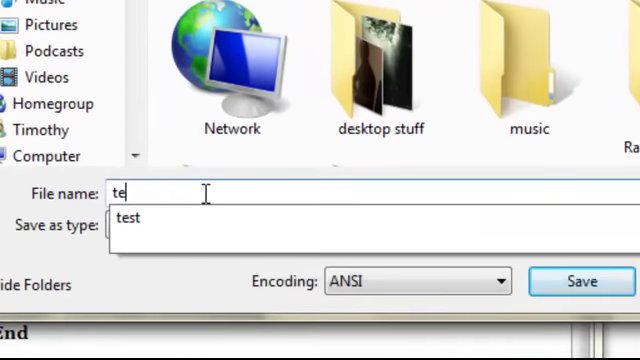
type("st loade")
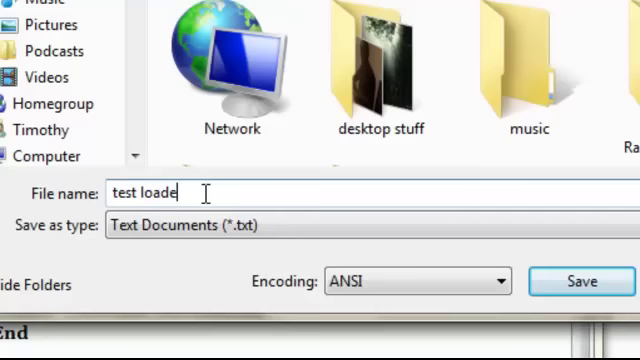
type("r.bat")
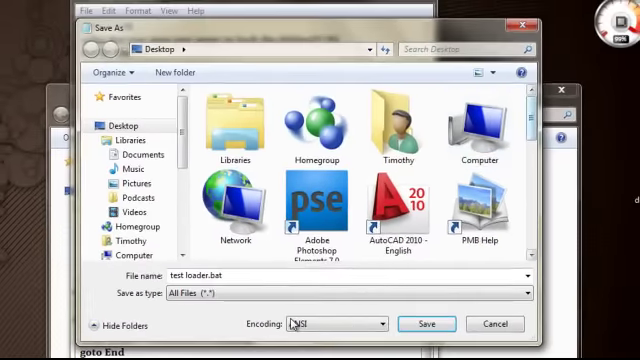
scroll("down", 3)
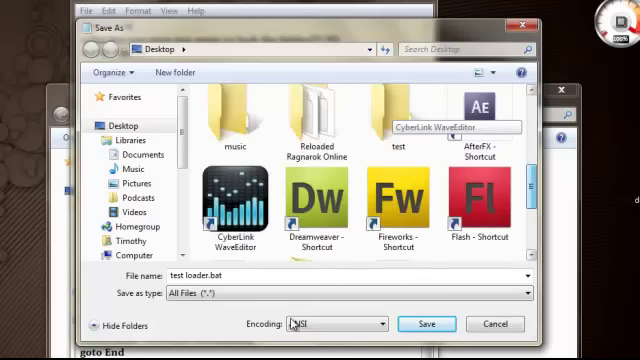
scroll("up", 3)
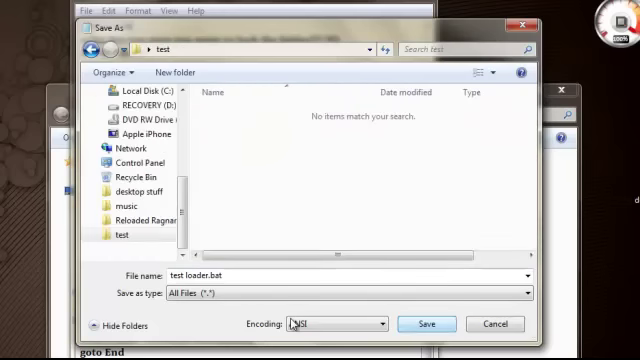
left_click(424, 323)
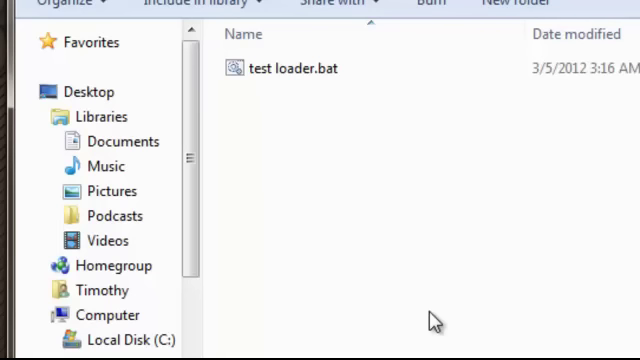
Run 'test loader.bat' to create the Private folder
left_click(294, 67)
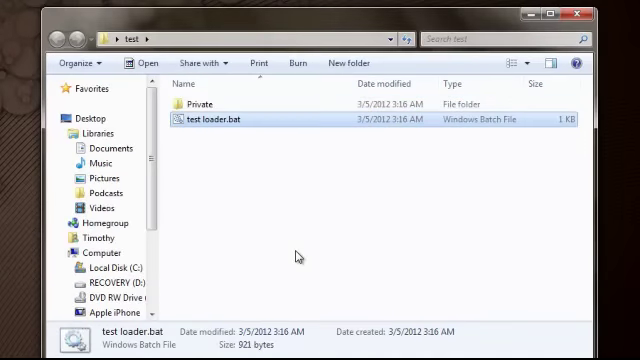
mouse_move(210, 124)
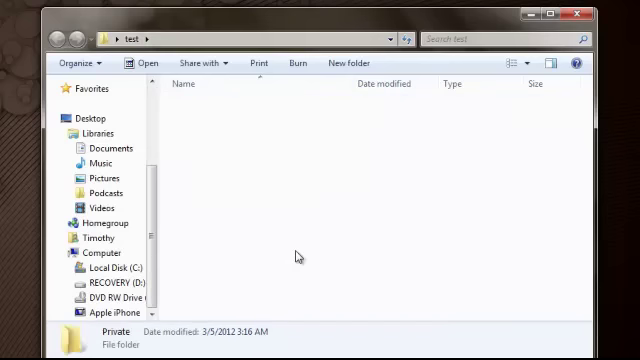
Rerun the loader and answer Y to hide the Private folder
double_click(110, 336)
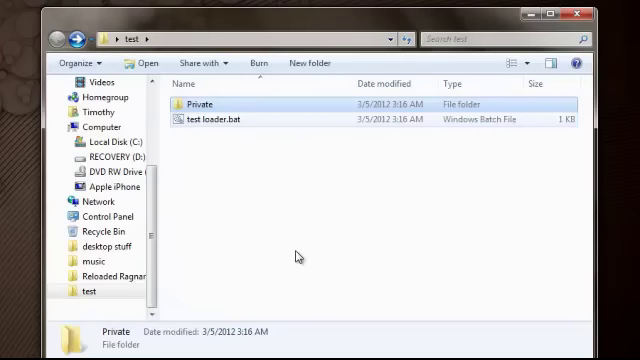
mouse_move(220, 120)
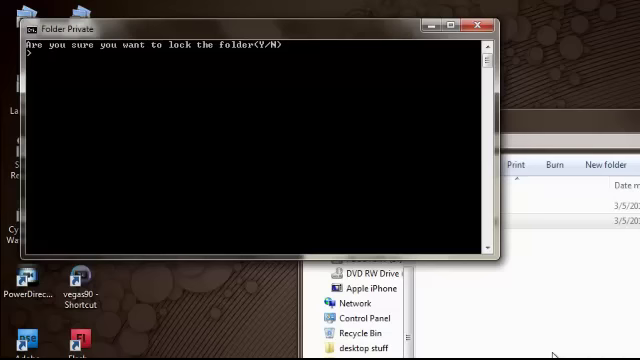
type("Y")
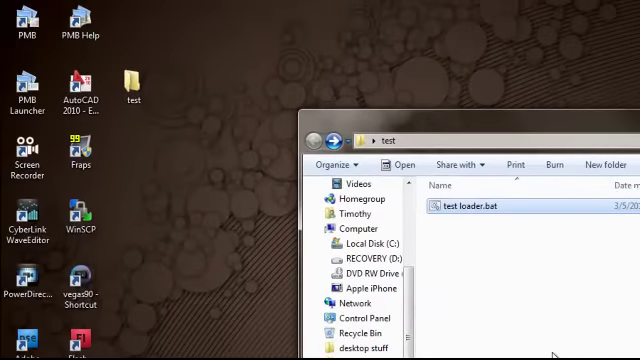
double_click(462, 211)
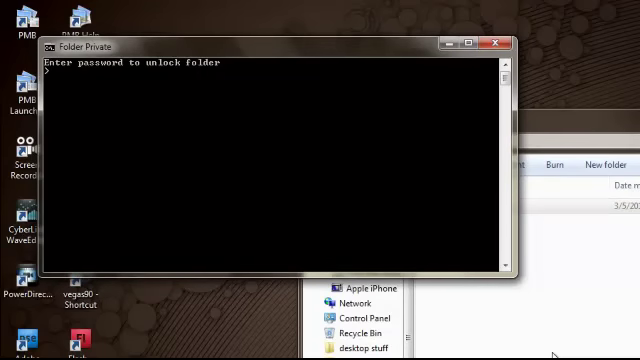
type("passwo")
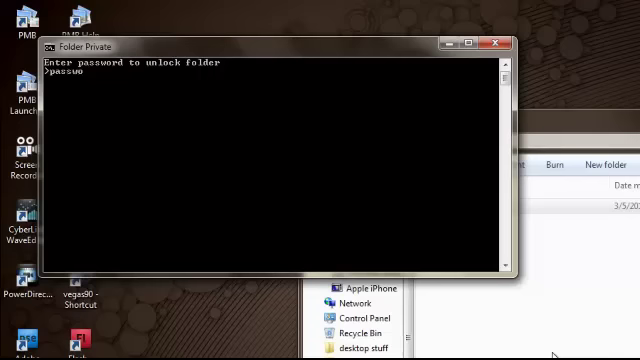
type("rd")
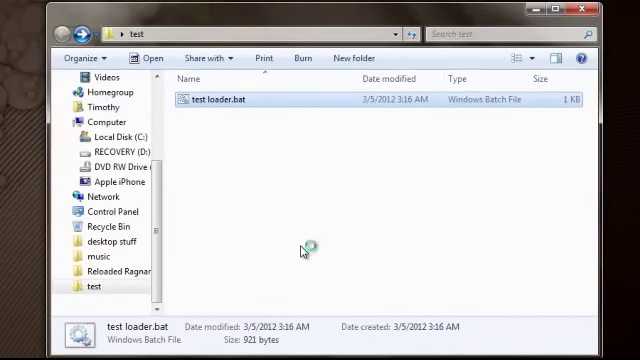
mouse_move(304, 252)
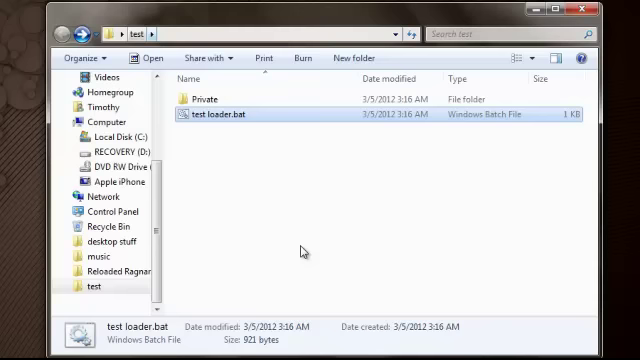
mouse_move(220, 120)
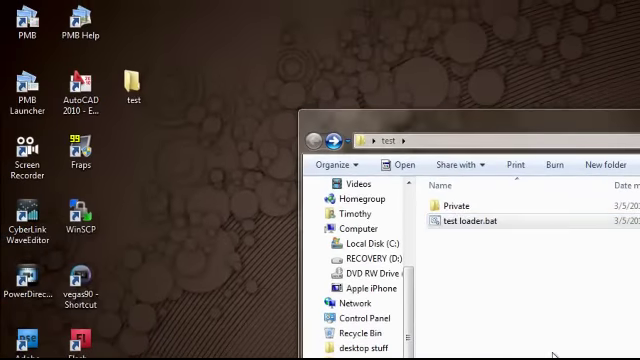
Rerun 'test loader.bat' to hide the Private folder again
double_click(486, 217)
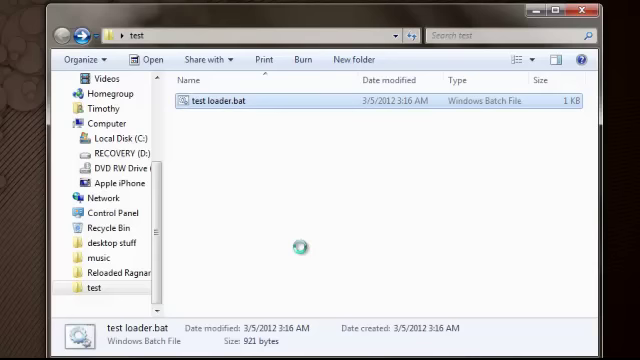
mouse_move(305, 250)
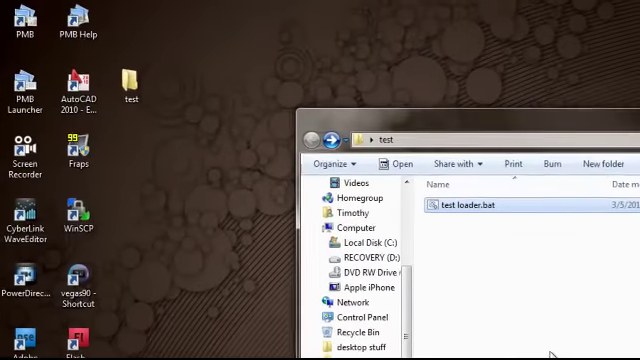
Rerun the loader and type the wrong password 'fake' at the unlock prompt
double_click(471, 213)
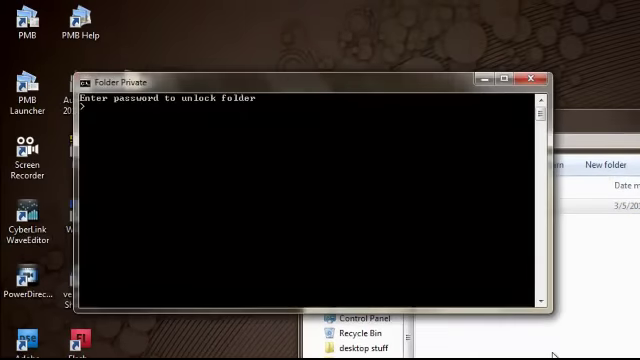
type("f")
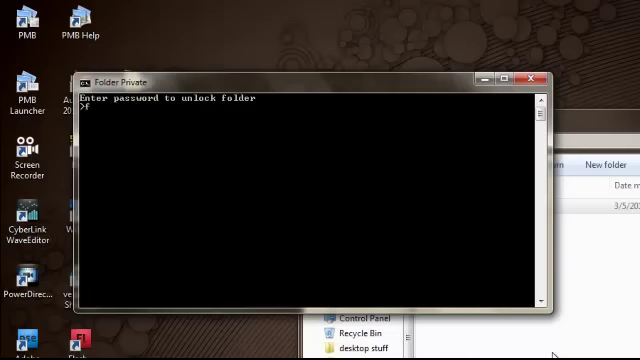
type("fake")
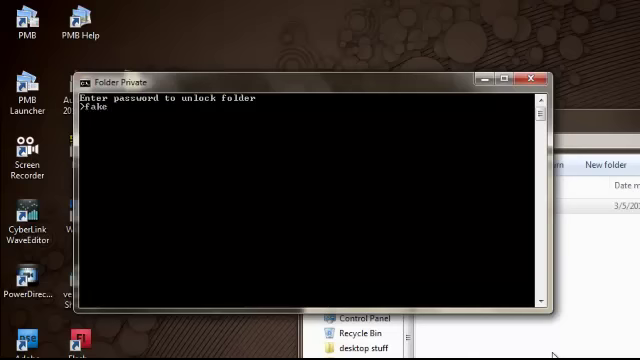